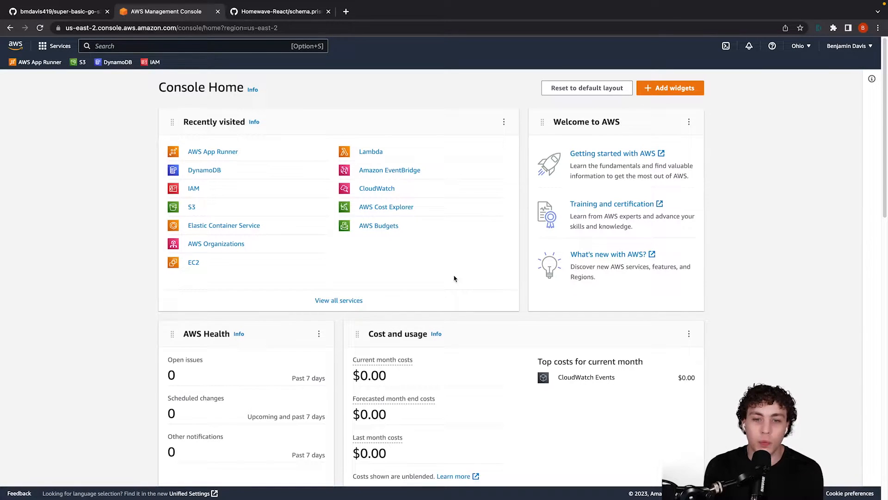
Go to the root user's Security credentials page from the account menu
click(845, 46)
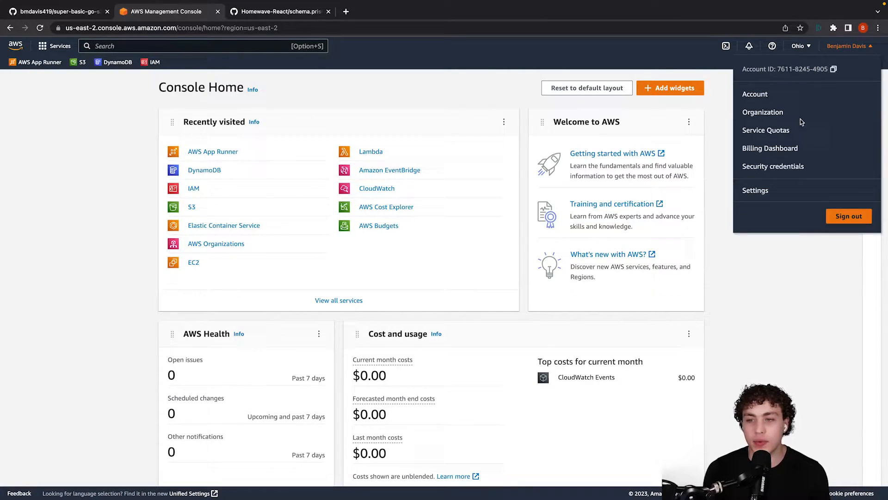
mouse_move(773, 166)
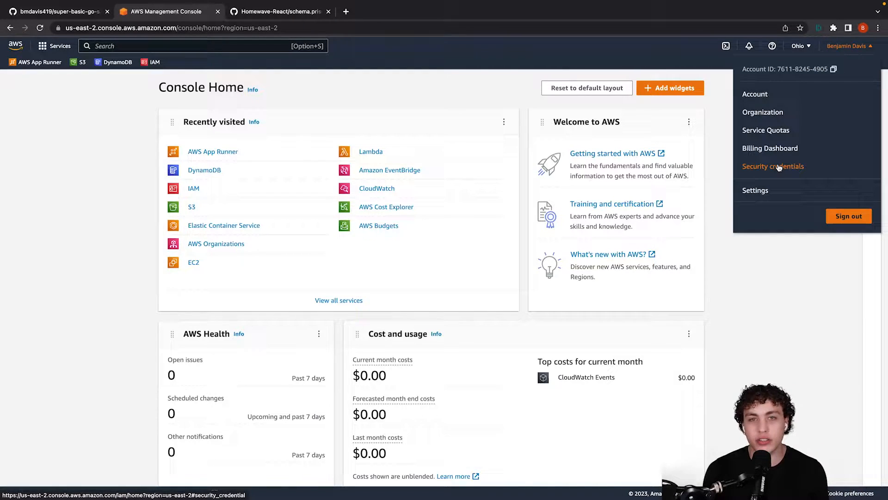
click(772, 165)
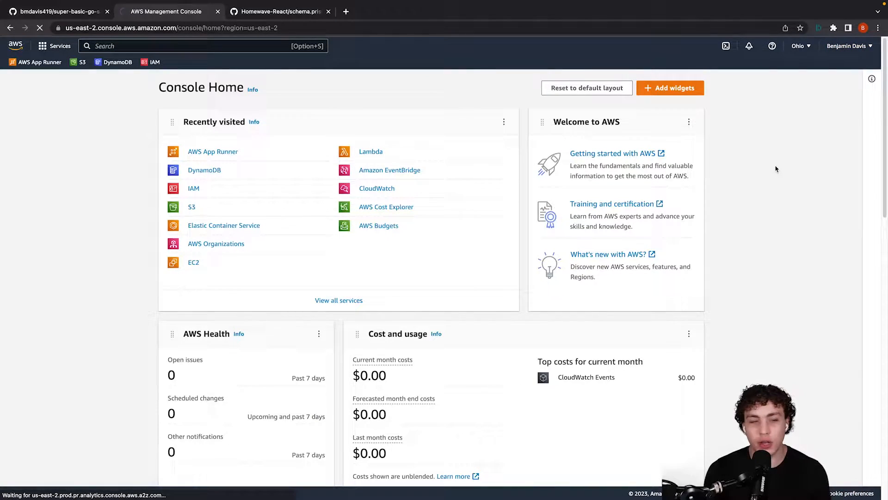
click(193, 188)
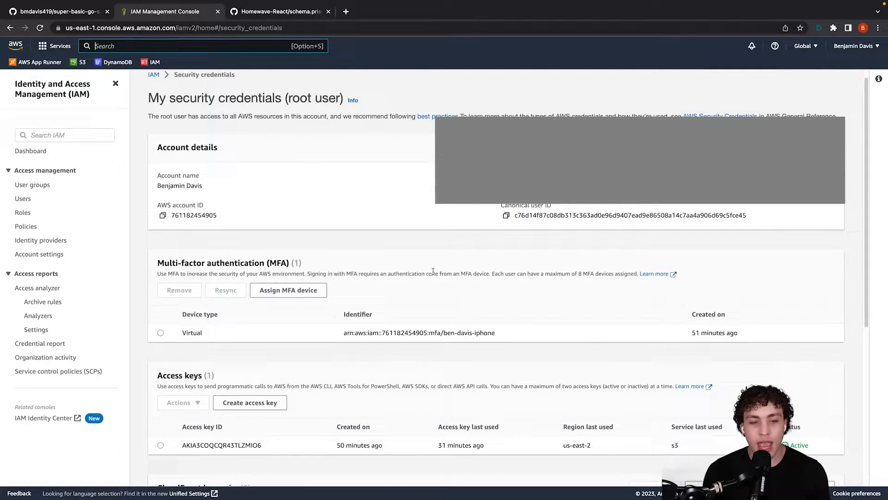
Scroll to Access keys and start creating a new access key
scroll(down, 3)
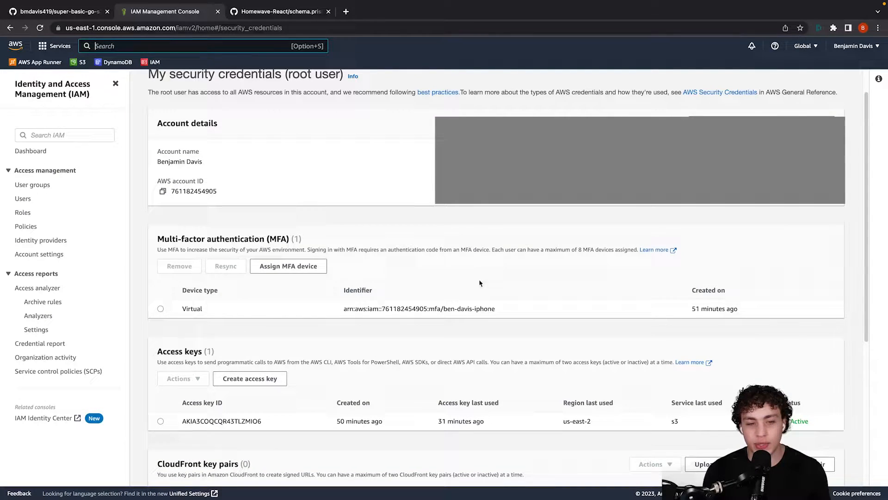
mouse_move(376, 344)
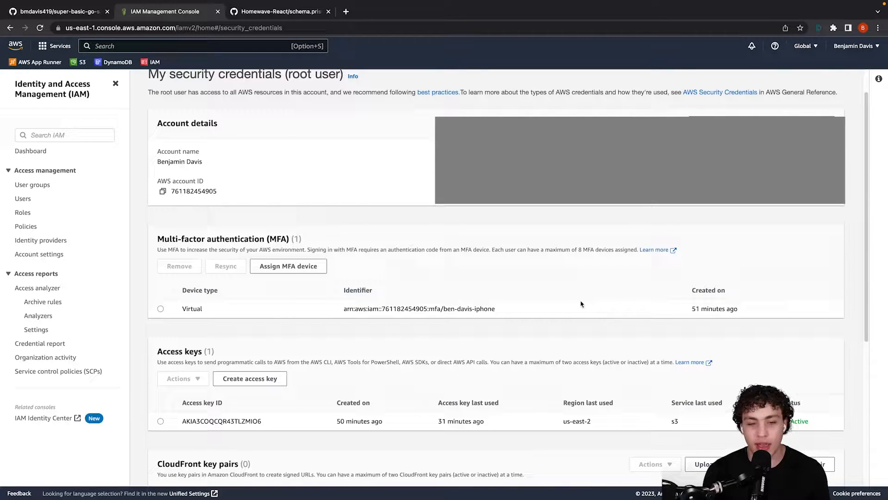
scroll(down, 3)
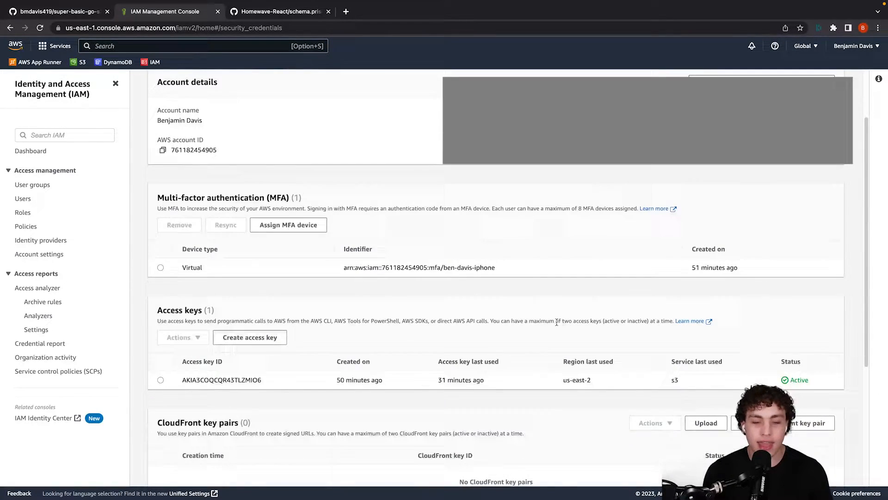
scroll(down, 3)
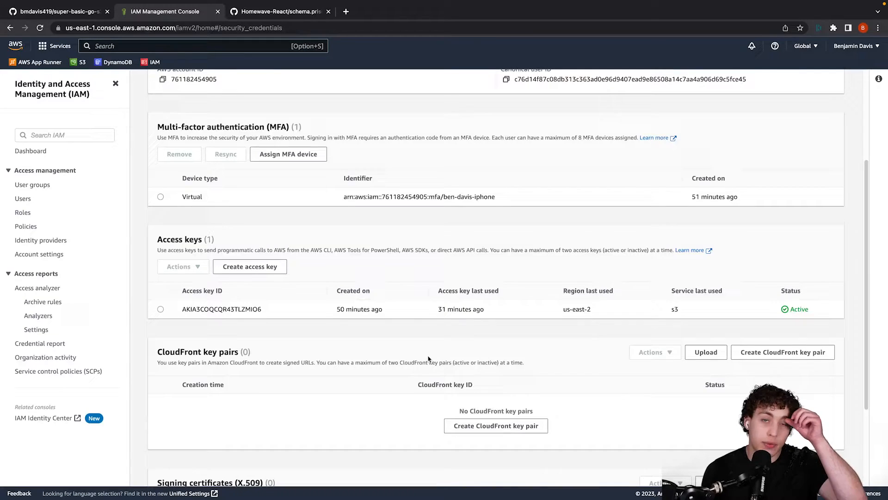
click(248, 266)
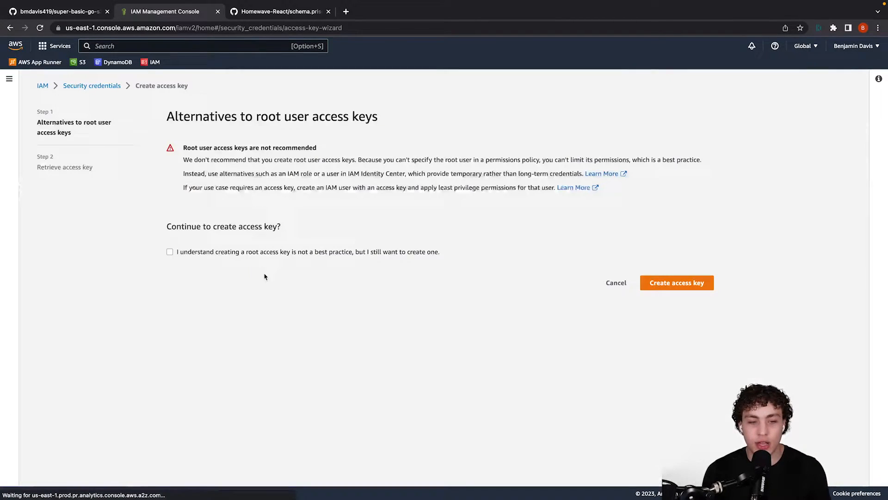
Acknowledge the root access key warning, then cancel the wizard leaving the existing key
click(170, 251)
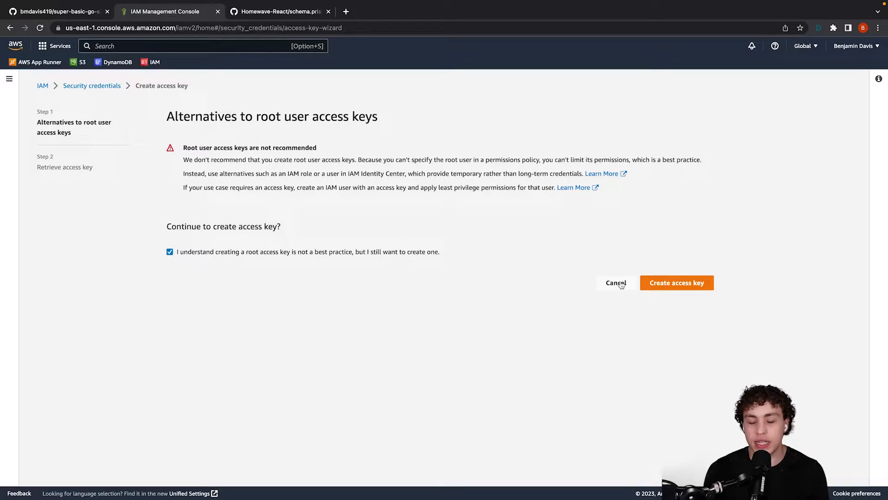
click(616, 283)
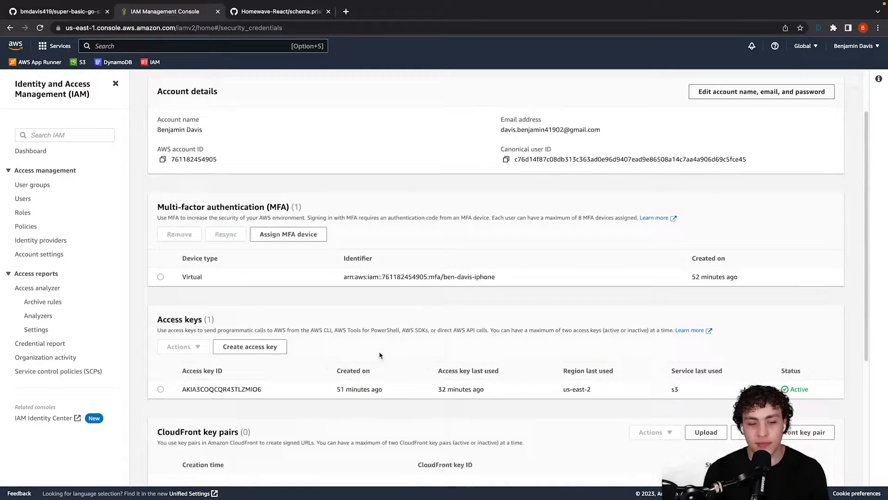
Scroll through the existing access keys on the security credentials page
scroll(down, 3)
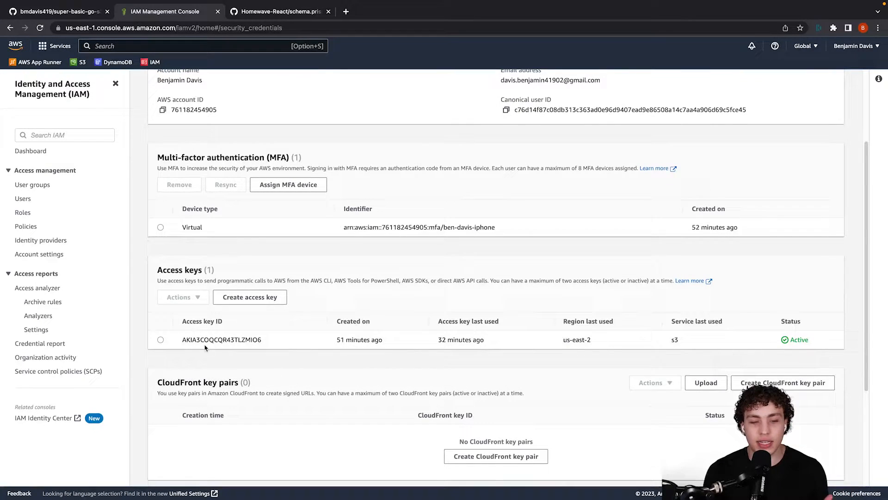
mouse_move(264, 352)
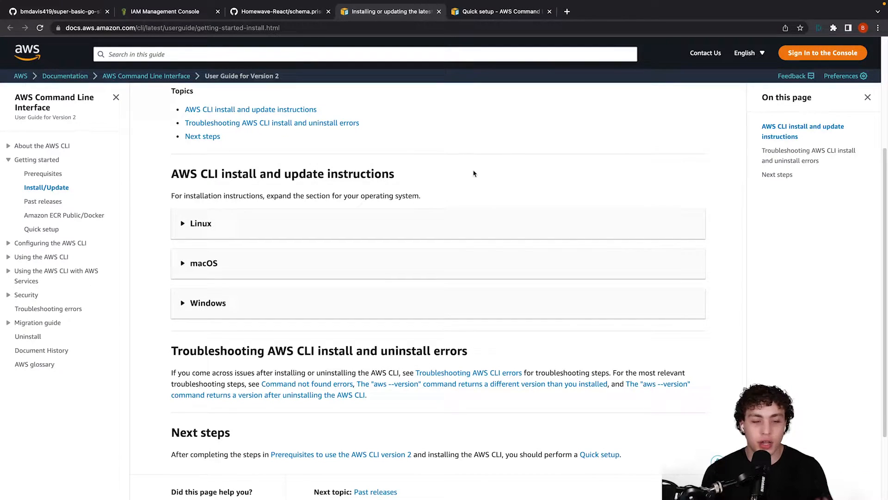
Expand the macOS section and read the AWS CLI GUI installer steps
click(204, 263)
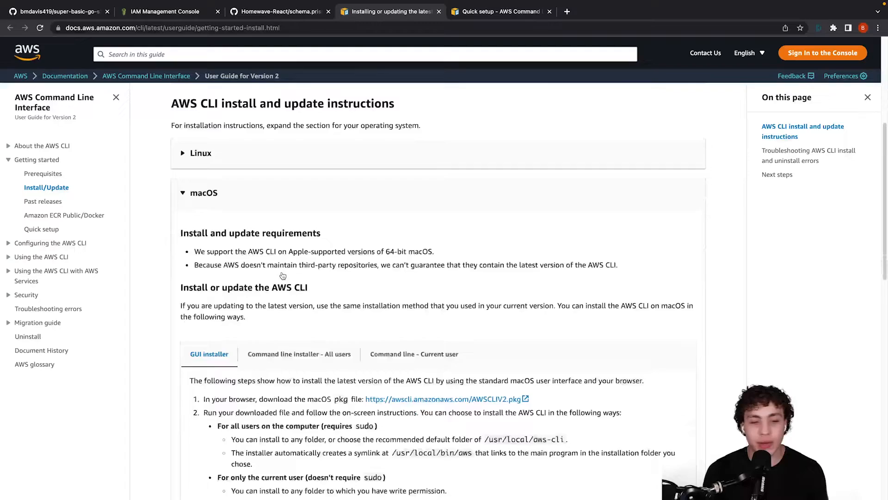
scroll(down, 3)
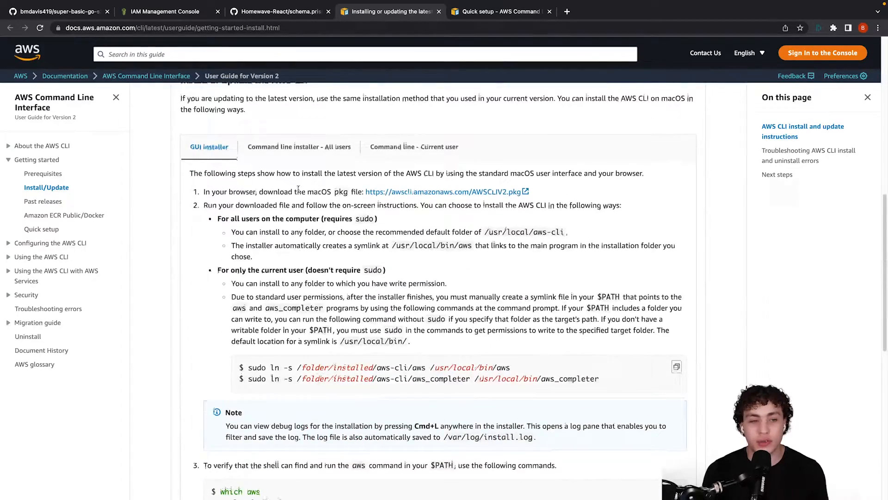
scroll(down, 3)
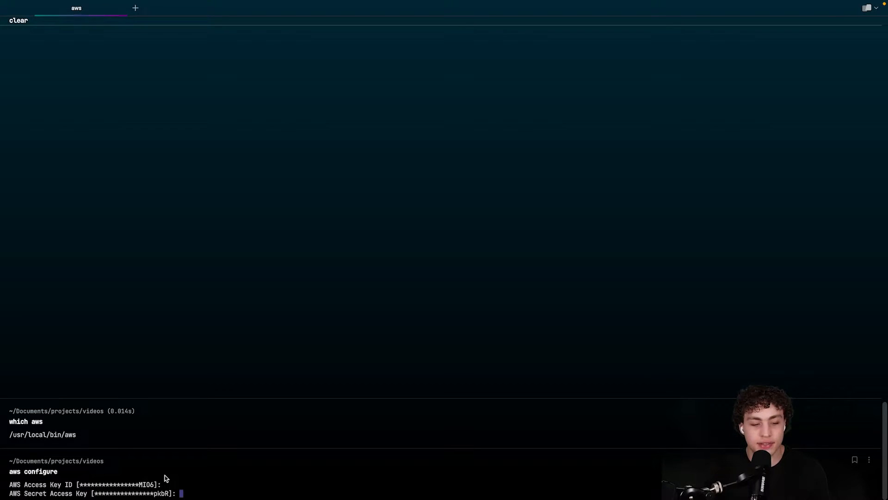
mouse_move(152, 469)
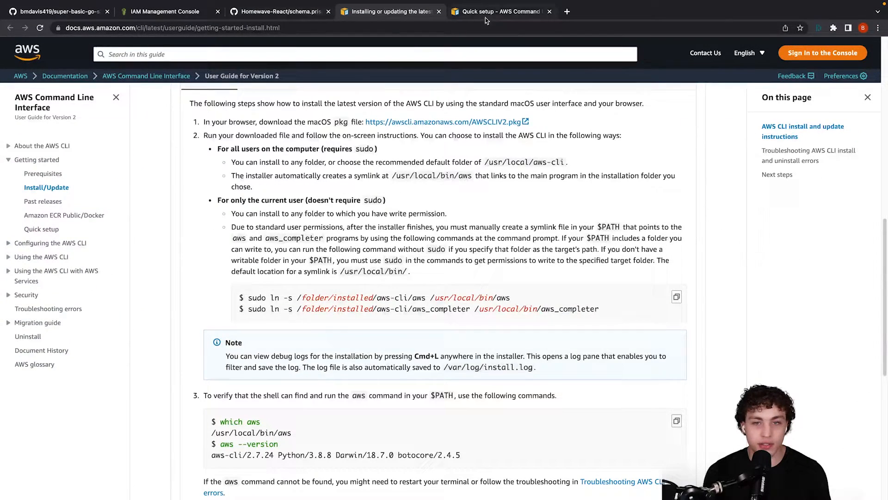
Check the available regions in the console's region list before choosing a default
click(164, 11)
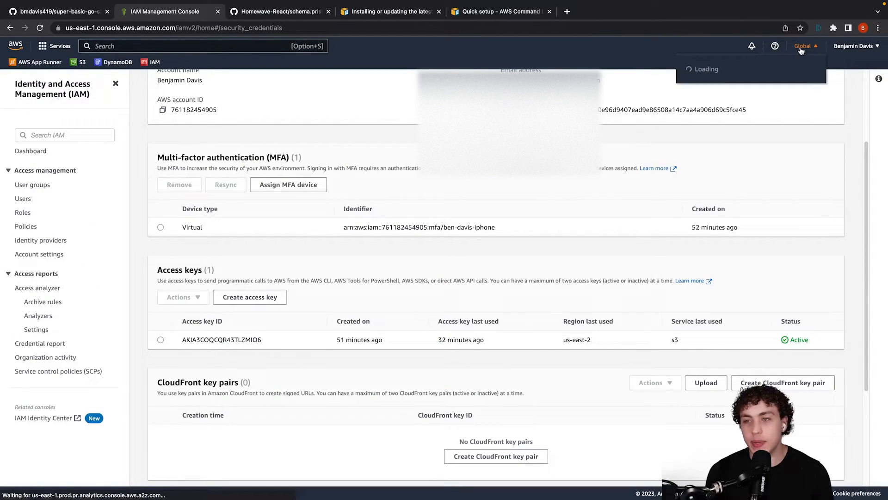
click(802, 46)
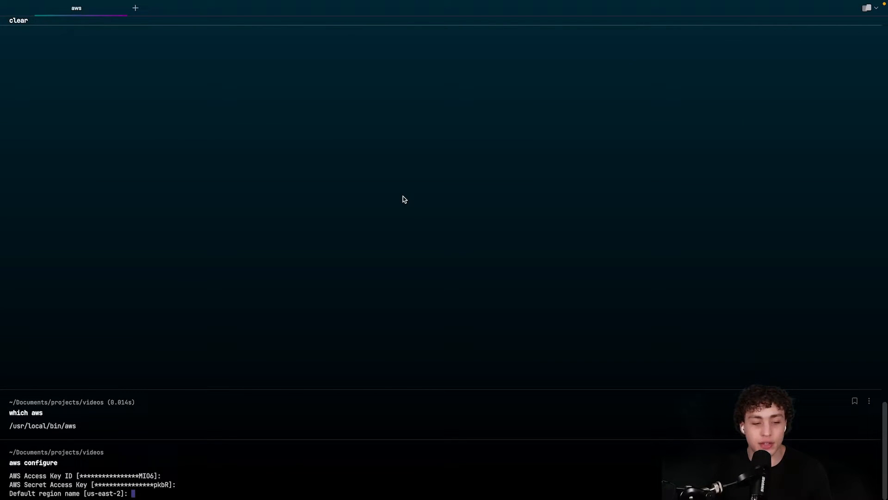
Accept the us-east-2 default, then go into ~/.aws, list it and show the credentials file
key(Enter)
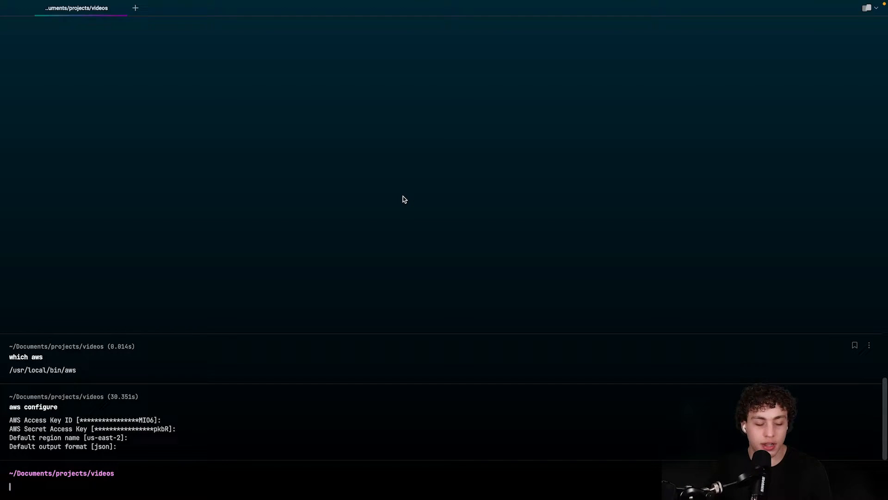
text(cd)
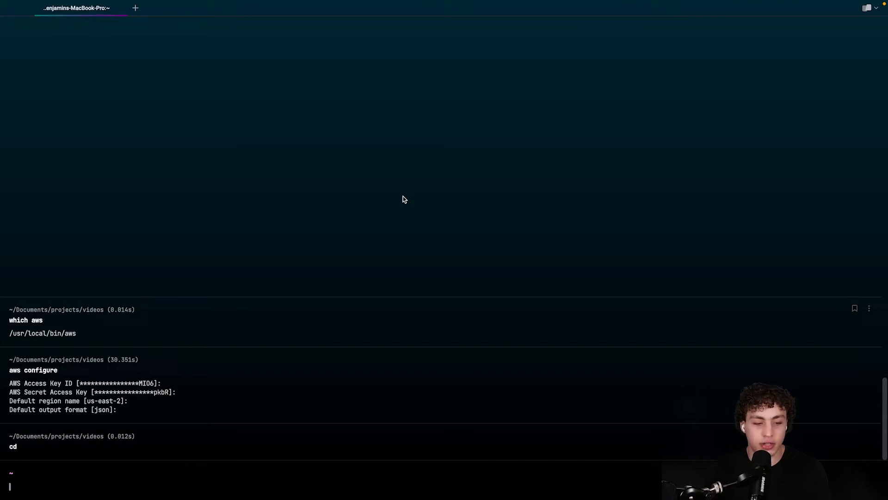
text(c)
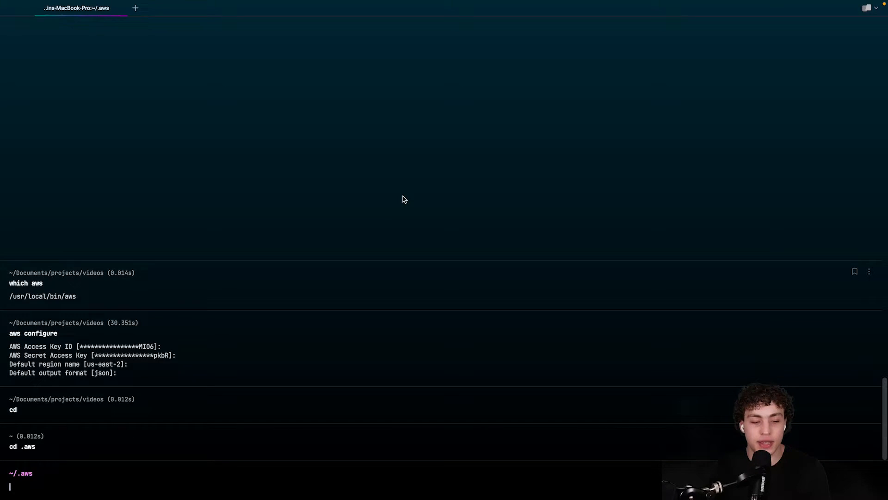
text(ls)
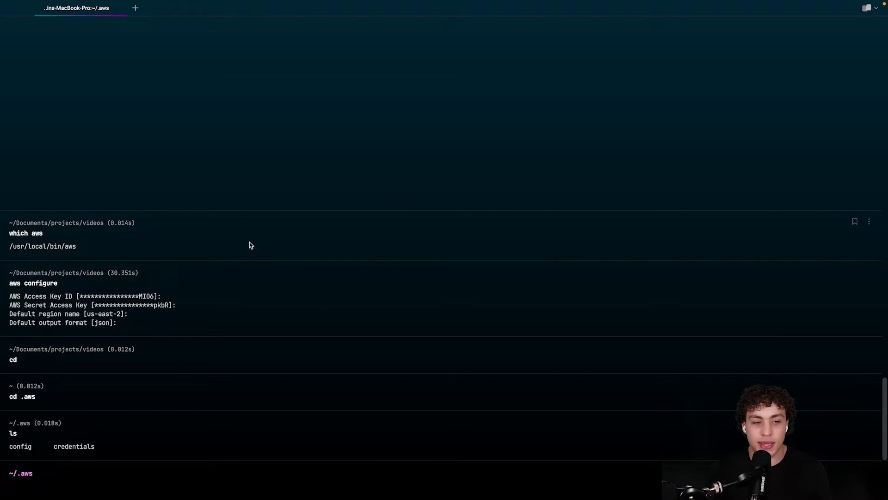
mouse_move(88, 299)
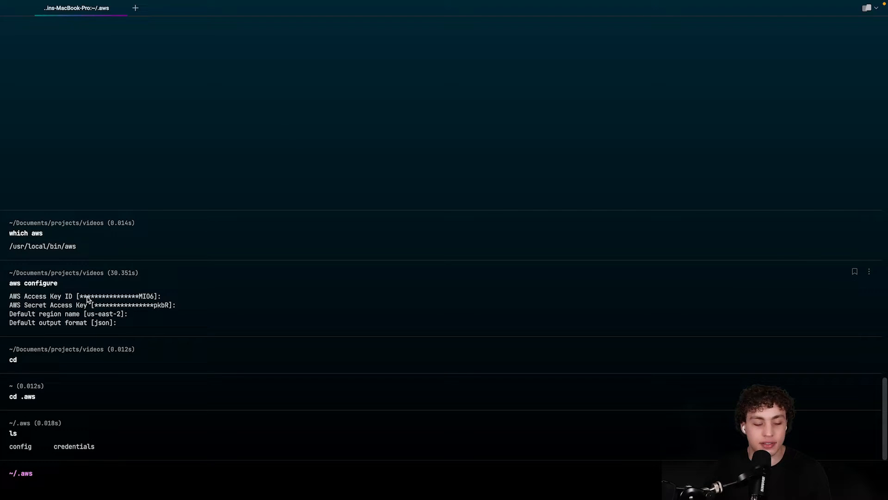
text(cat credentials)
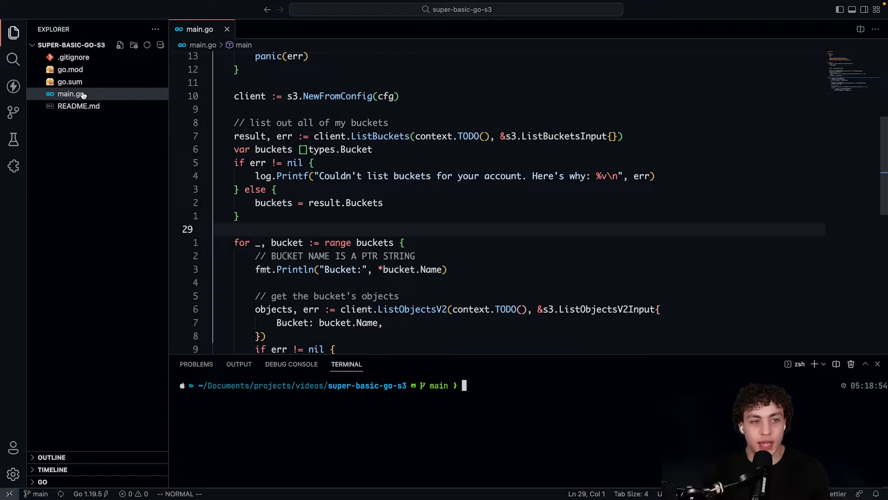
Read the README's getting-started steps, then scroll through main.go's ListBuckets code
click(78, 106)
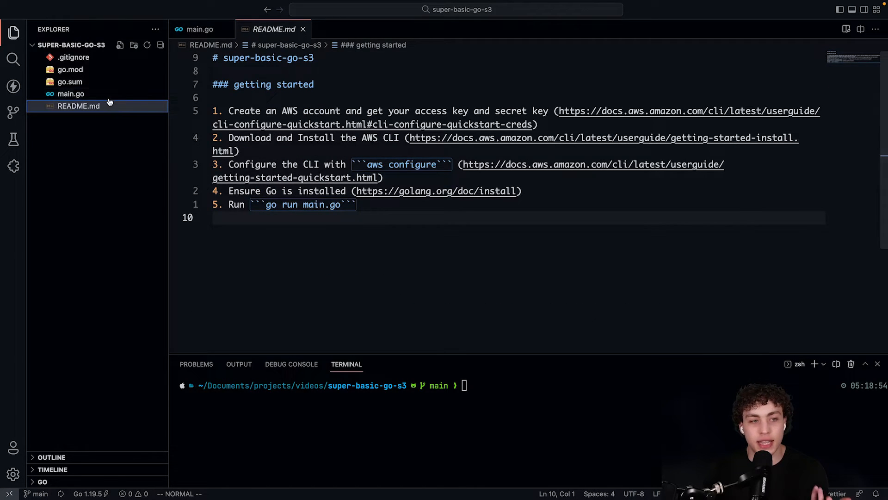
click(200, 28)
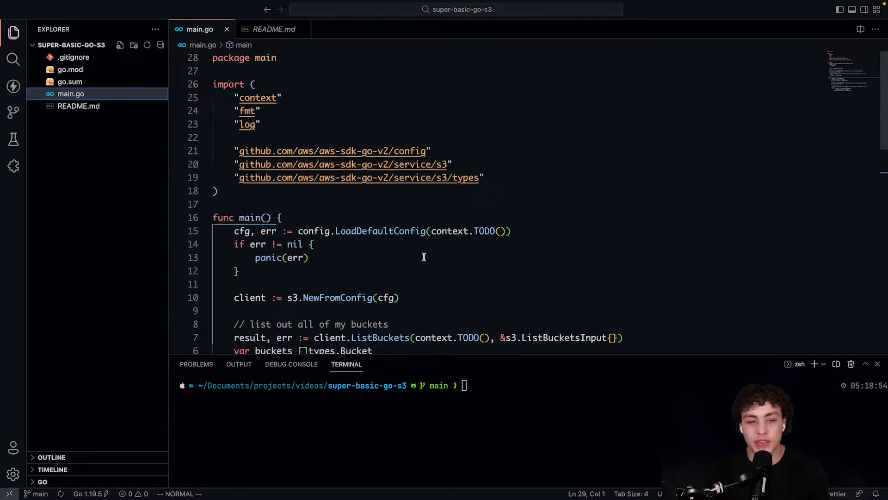
scroll(down, 3)
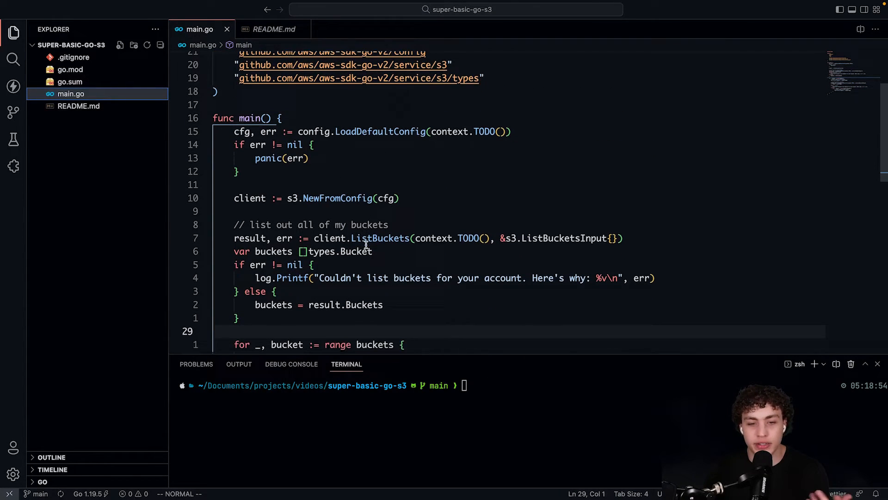
scroll(down, 3)
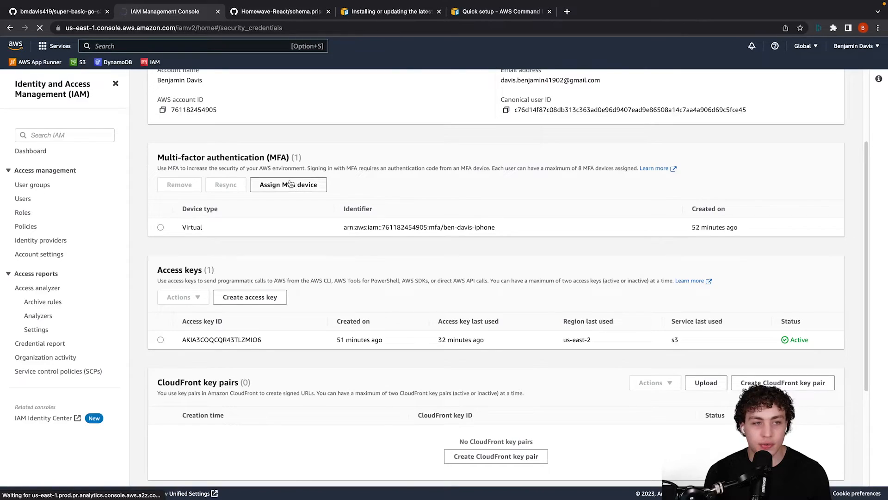
Navigate to the S3 buckets list and open the showcase-bucket-bmdavis bucket
click(82, 62)
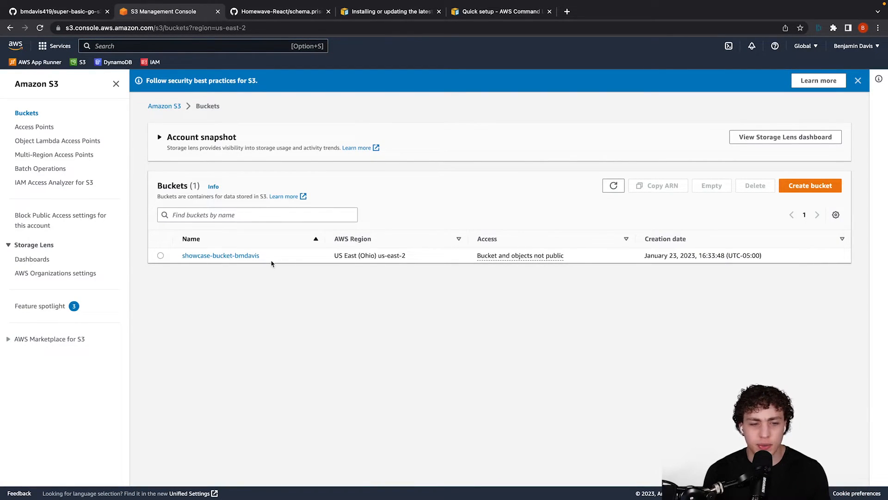
click(221, 255)
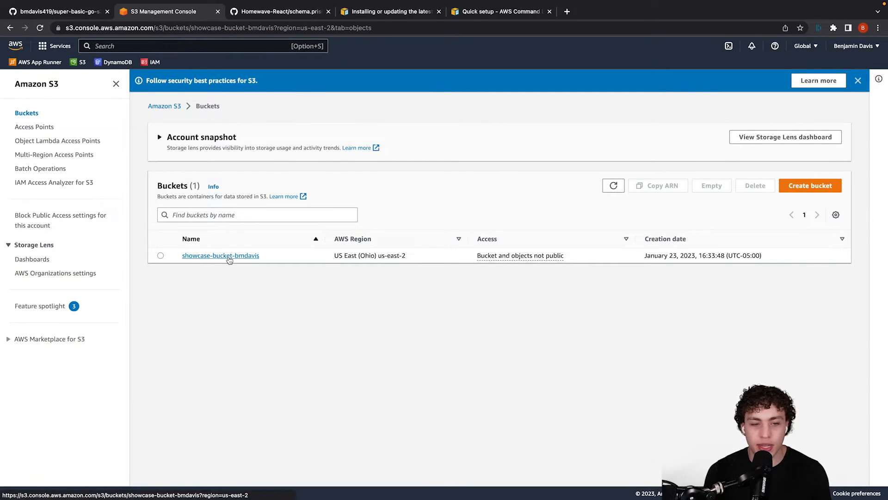
click(220, 255)
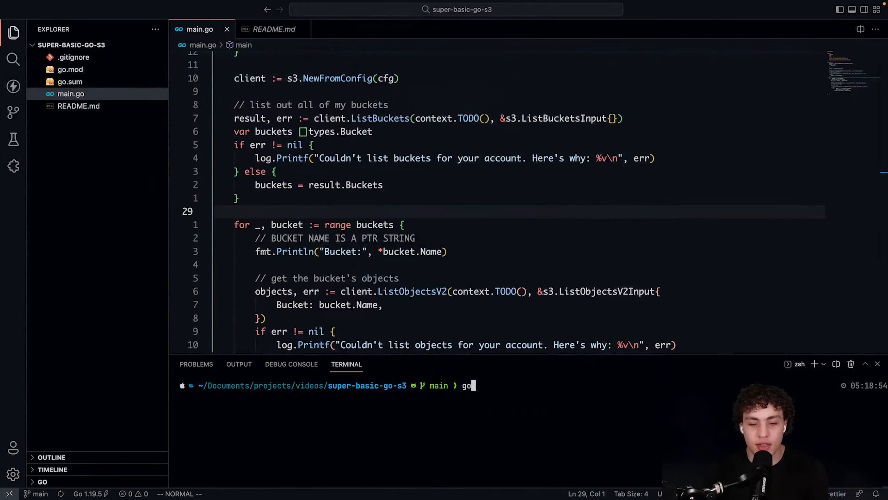
Run `go run main.go` and select the printed object name Slide 4_3 - 5.png
text(run main.go)
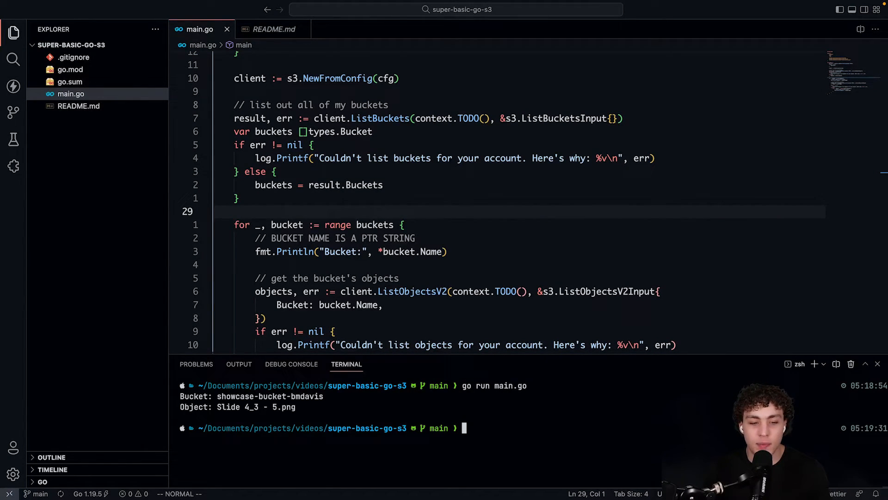
drag(215, 407, 281, 407)
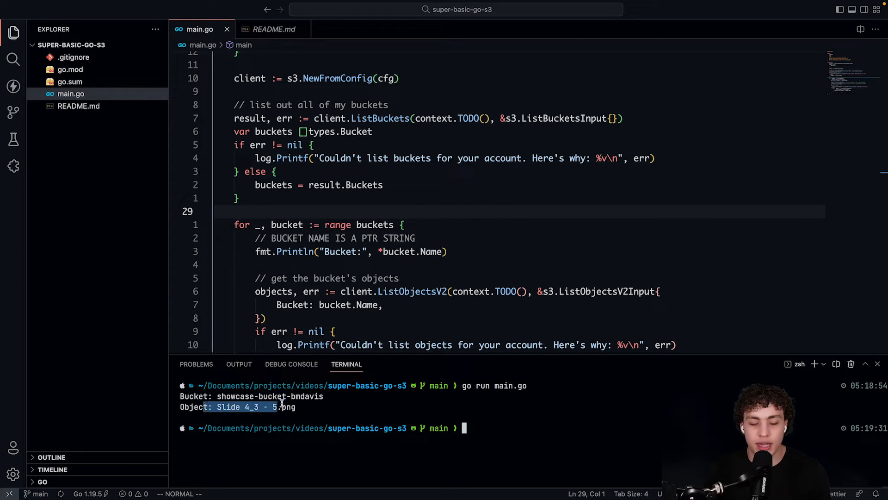